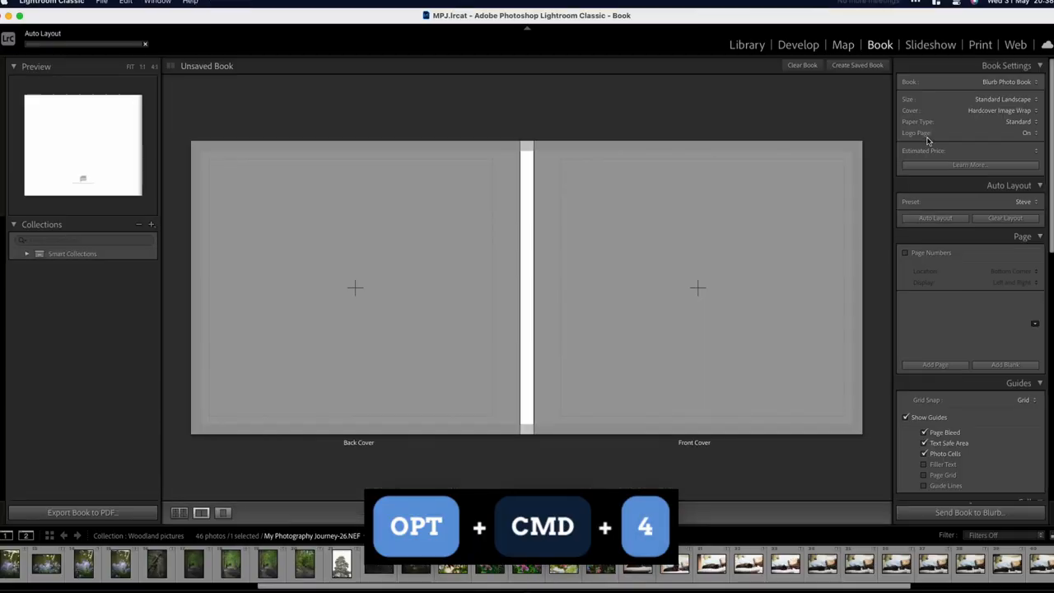
Jump to the Book module with Option+Command+4, then switch to Slideshow to show the bluebell slide
key(cmd+opt+4)
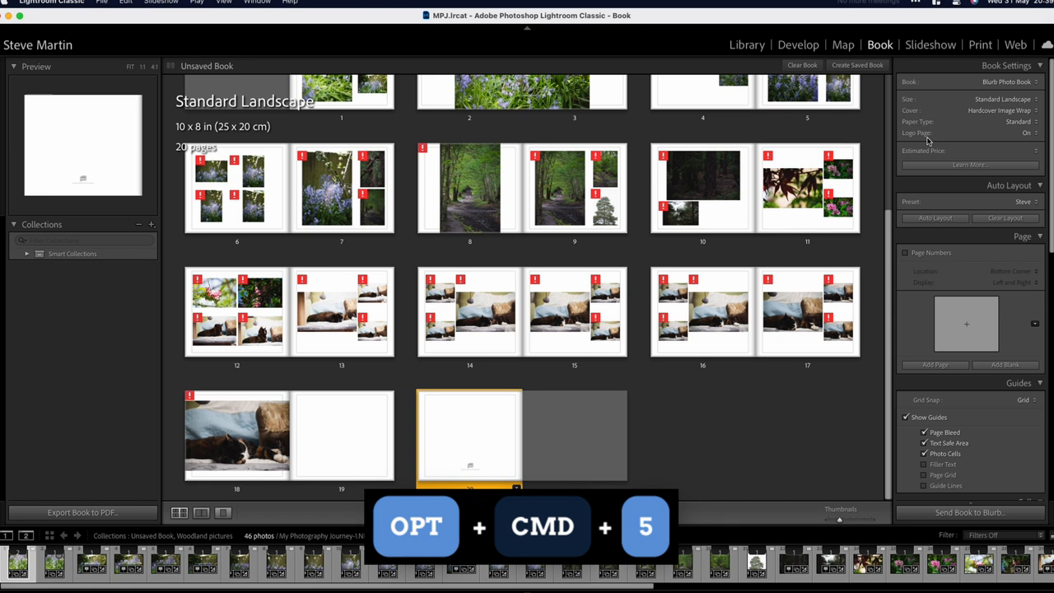
click(932, 45)
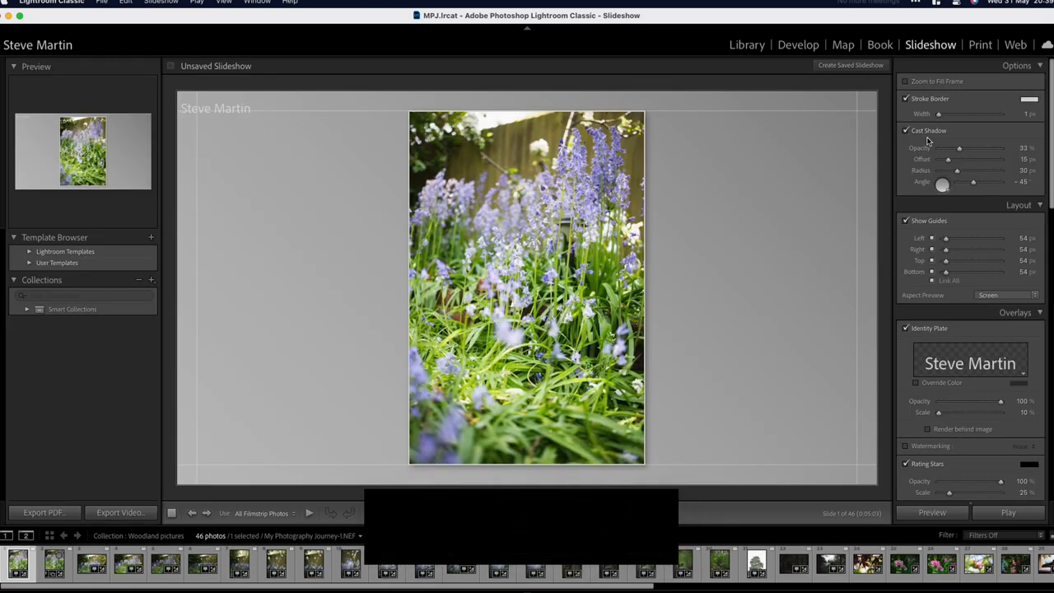